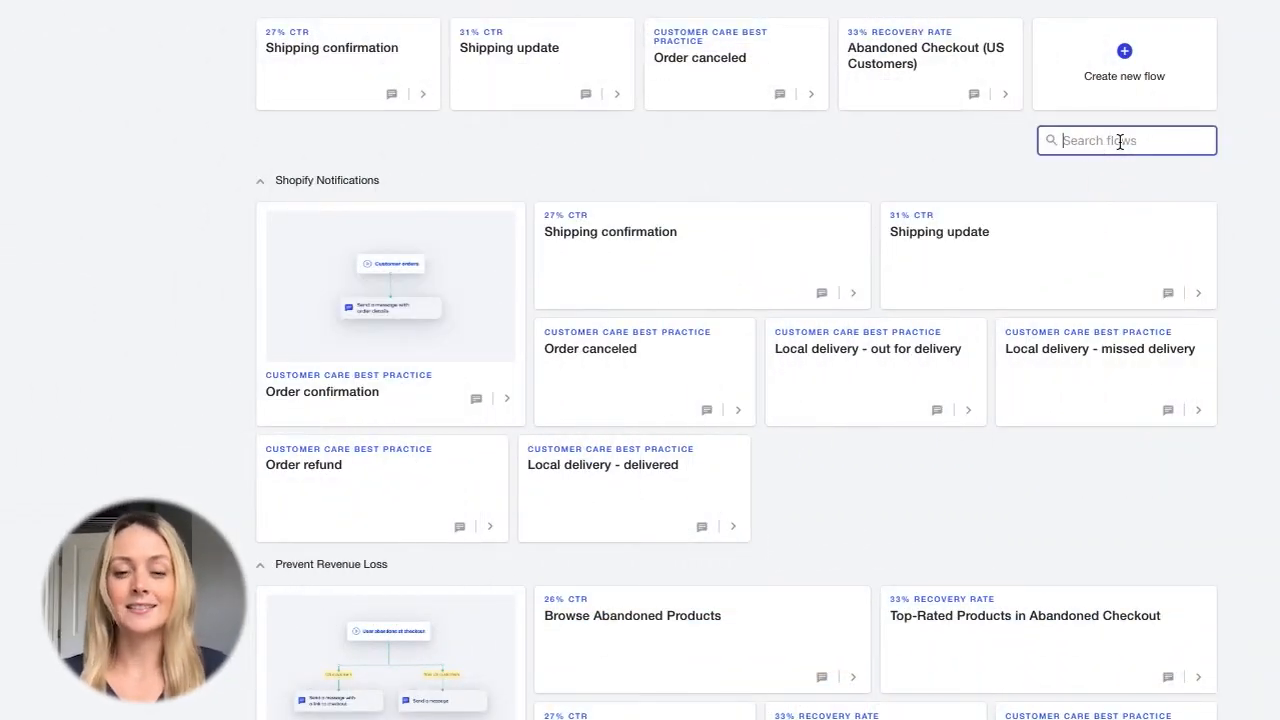
Step: Search flows for 'welcome' and activate the Welcome New Subscribers flow
{"action": "type", "text": "welcome"}
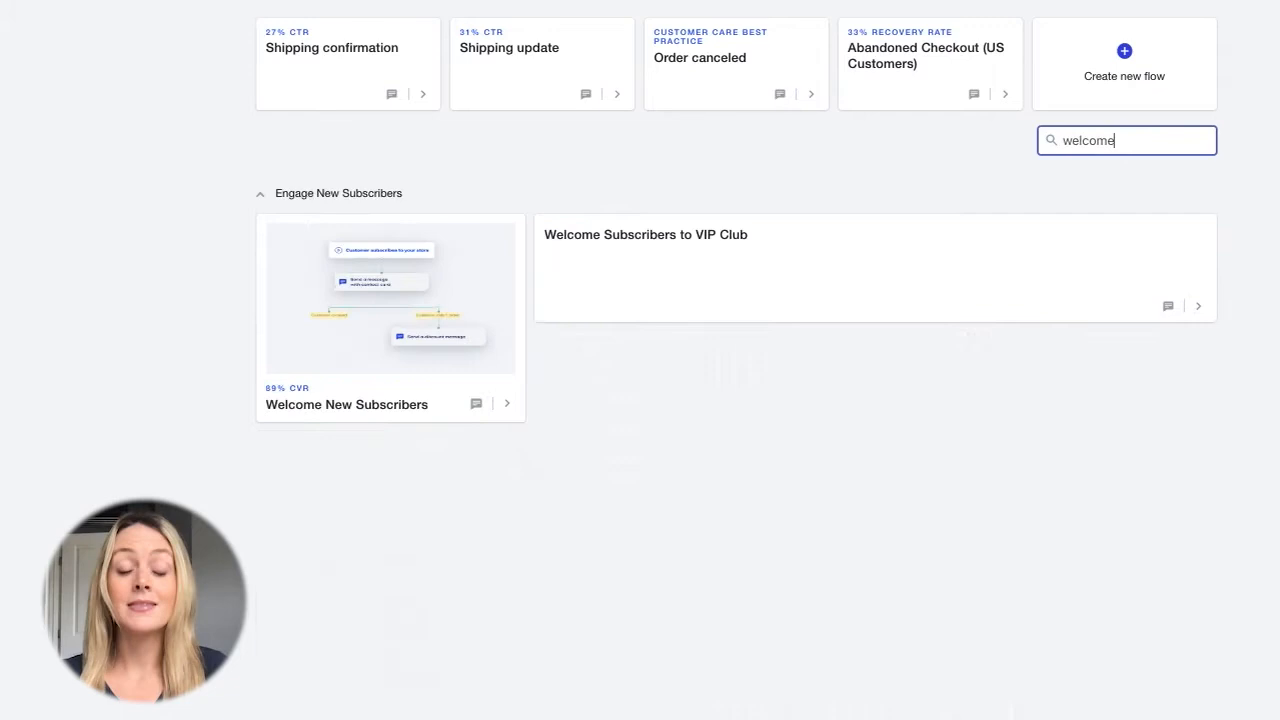
{"action": "mouse_move", "coordinate": [485, 273]}
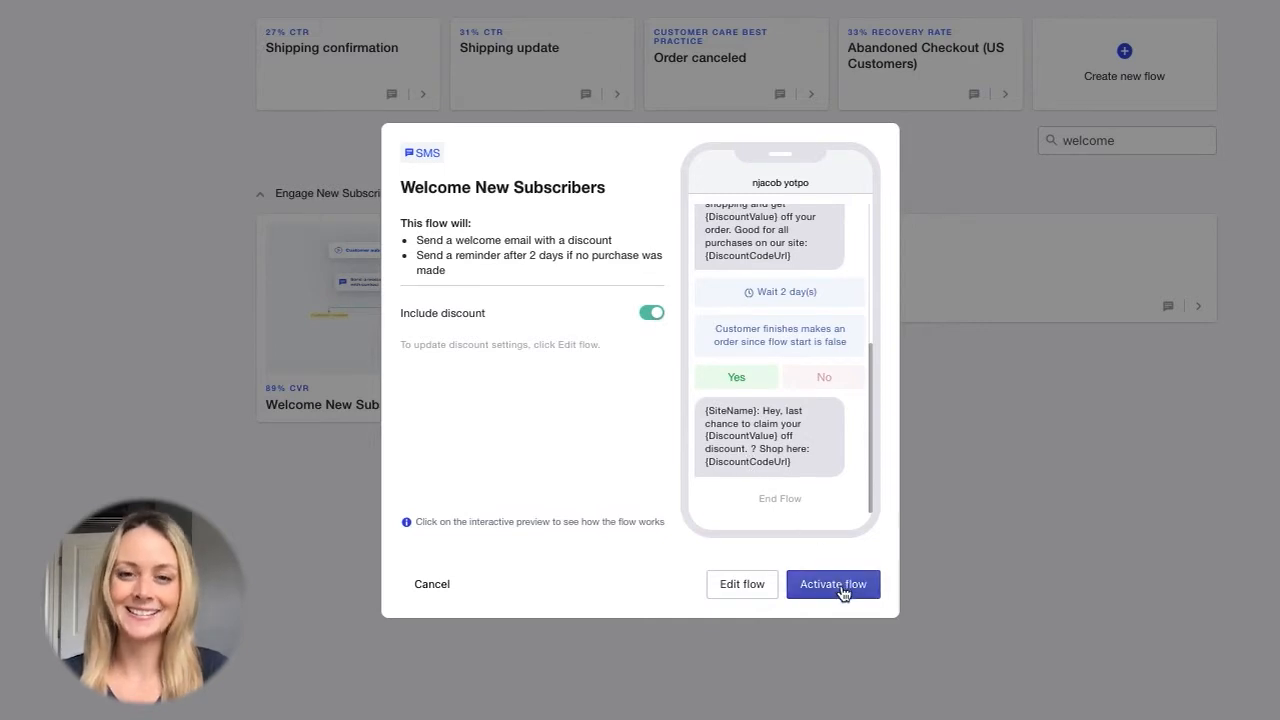
{"action": "left_click", "coordinate": [833, 584]}
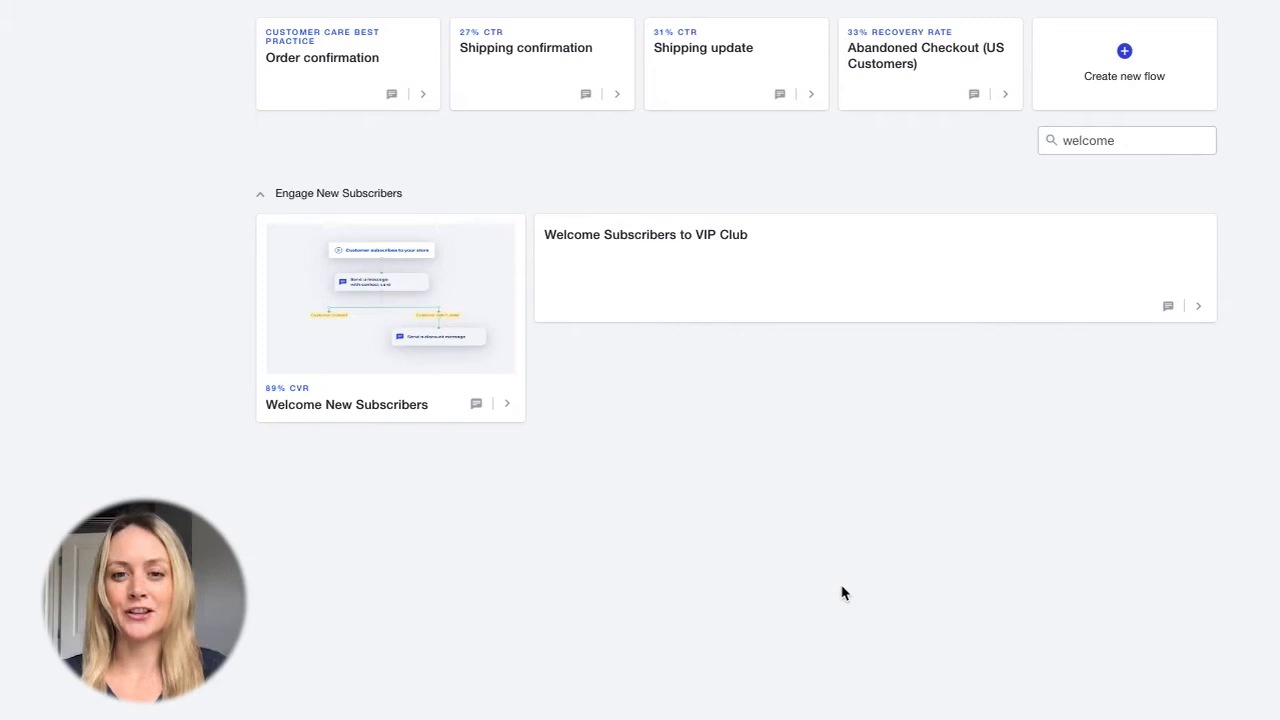
Step: Search flows for 'abandoned checkout' and scroll to the Abandoned Checkout (US Customers) flow
{"action": "left_click", "coordinate": [1126, 140]}
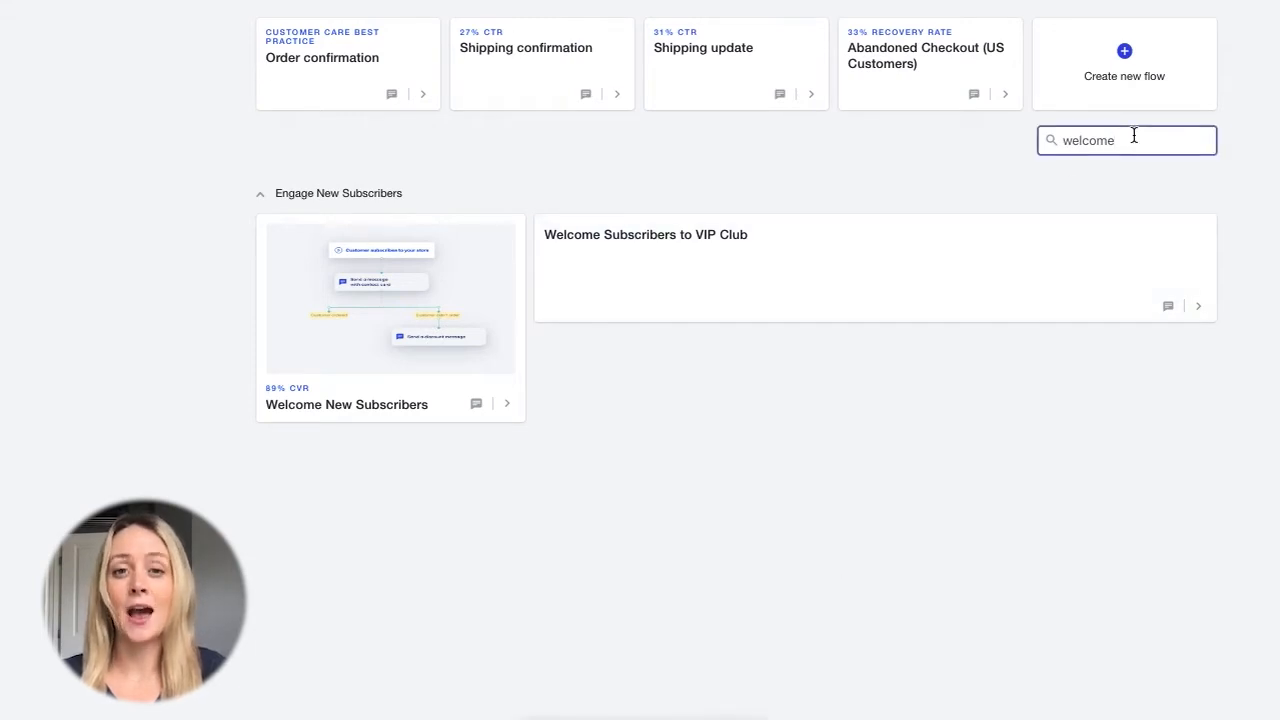
{"action": "type", "text": "abandoned"}
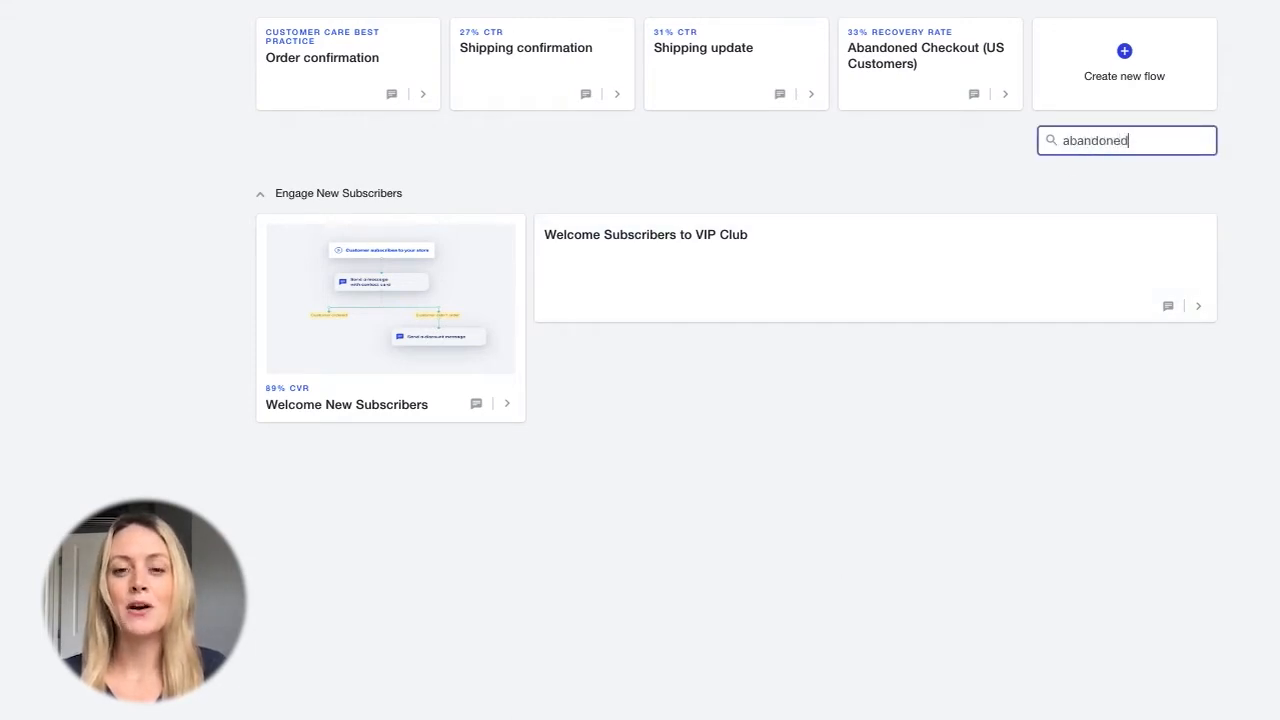
{"action": "type", "text": "checkout"}
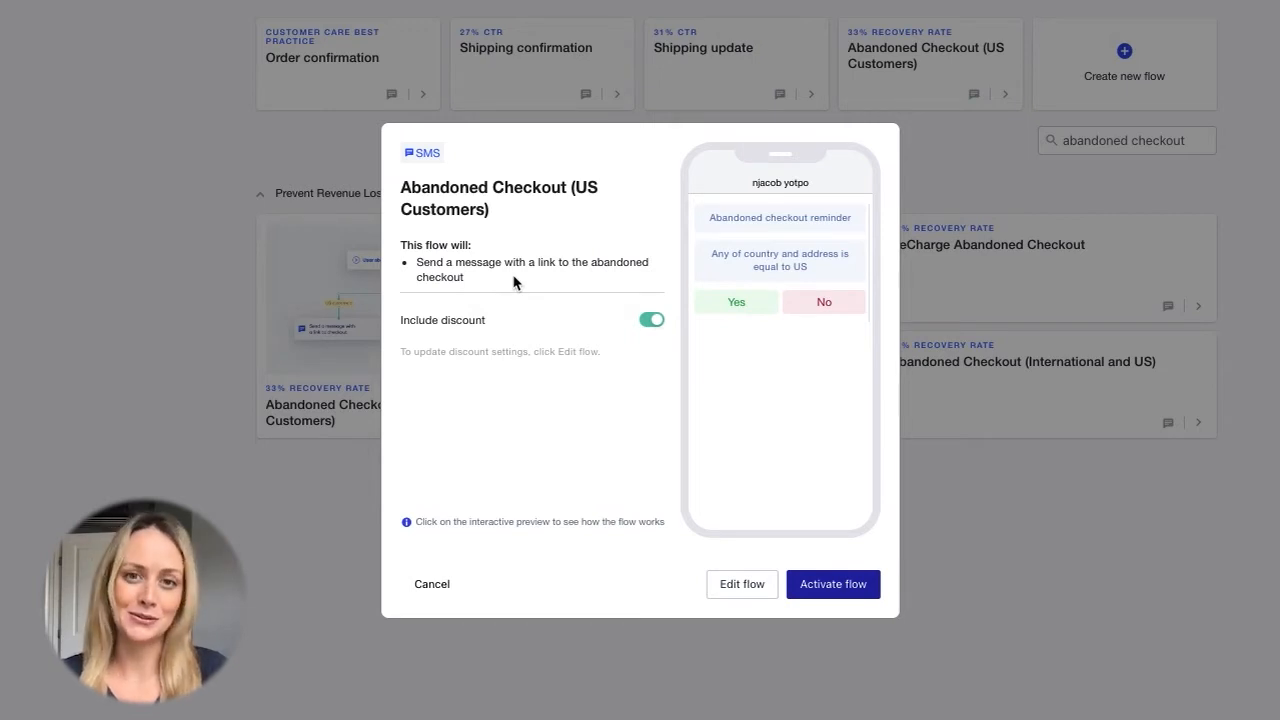
{"action": "scroll", "scroll_direction": "down", "scroll_amount": 3}
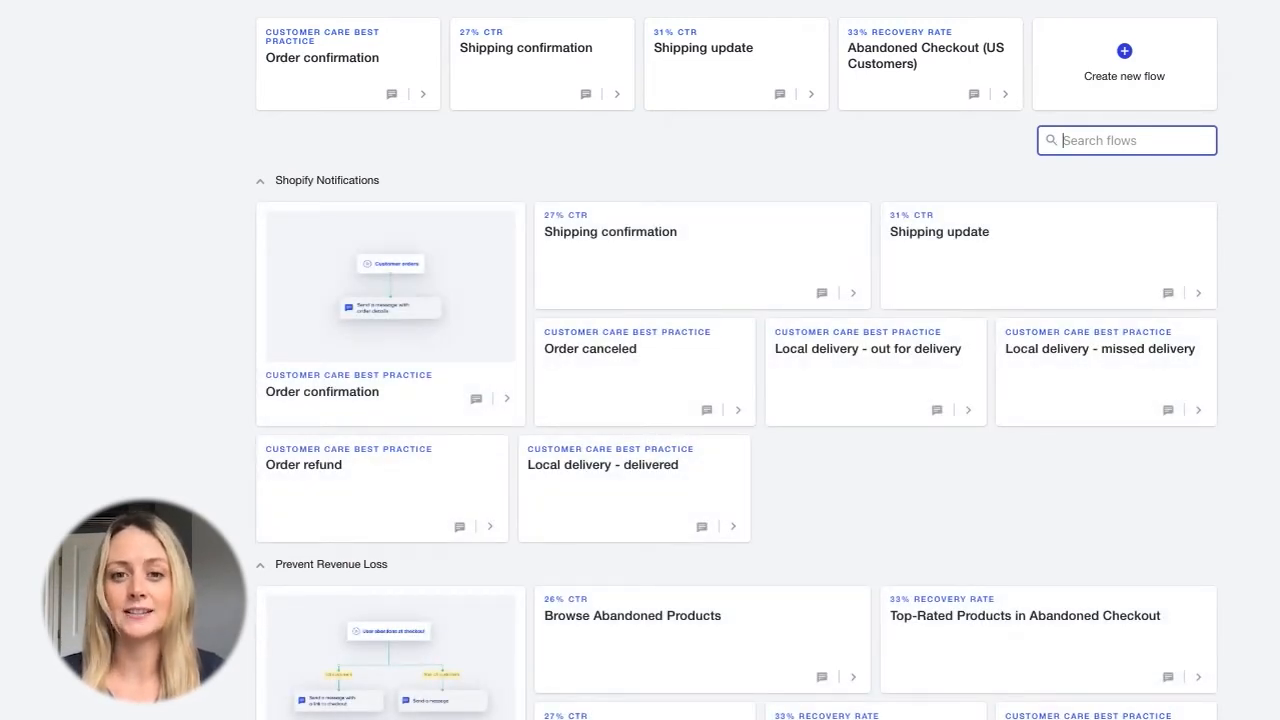
{"action": "mouse_move", "coordinate": [542, 268]}
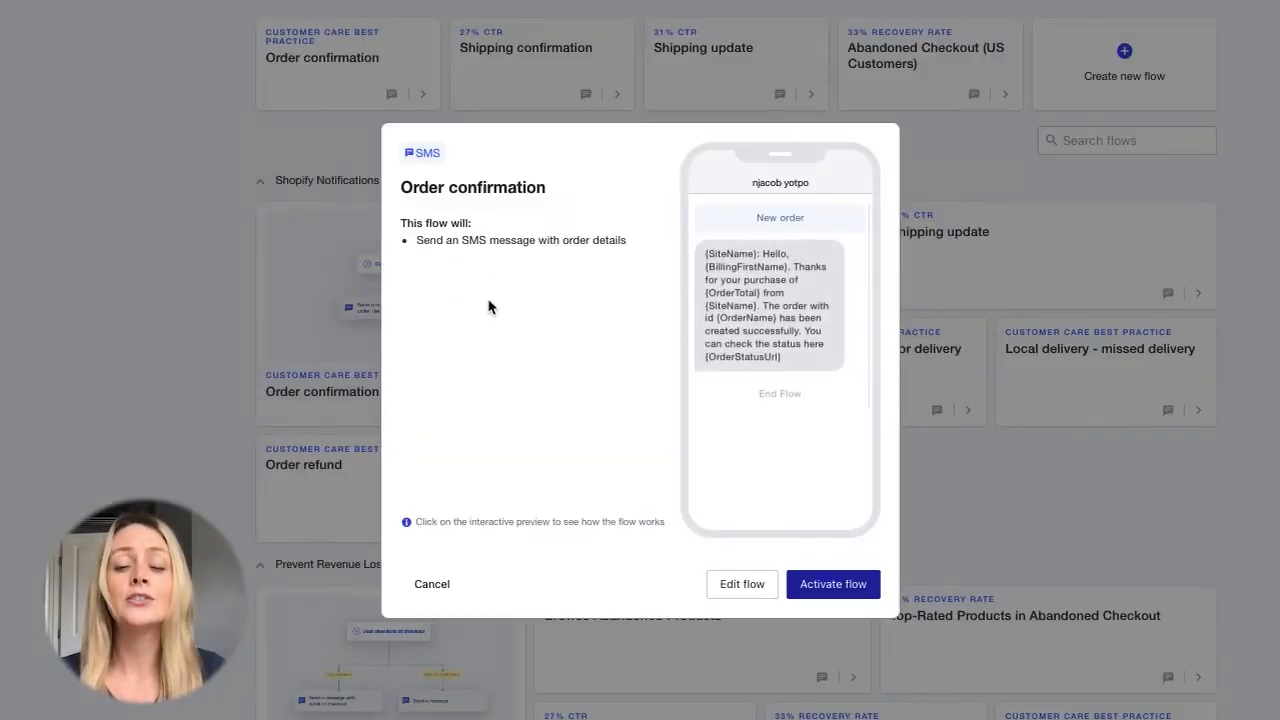
{"action": "mouse_move", "coordinate": [798, 541]}
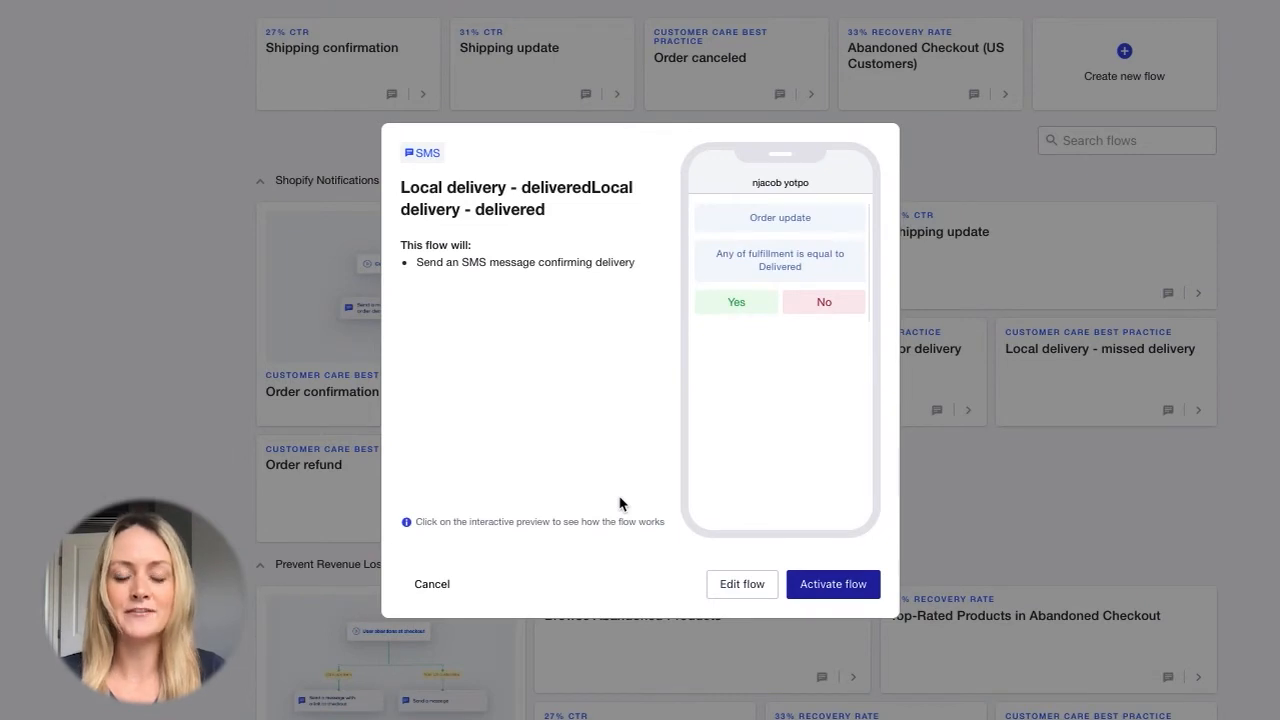
Step: Preview the Local delivery - delivered message and activate that flow
{"action": "left_click", "coordinate": [736, 301]}
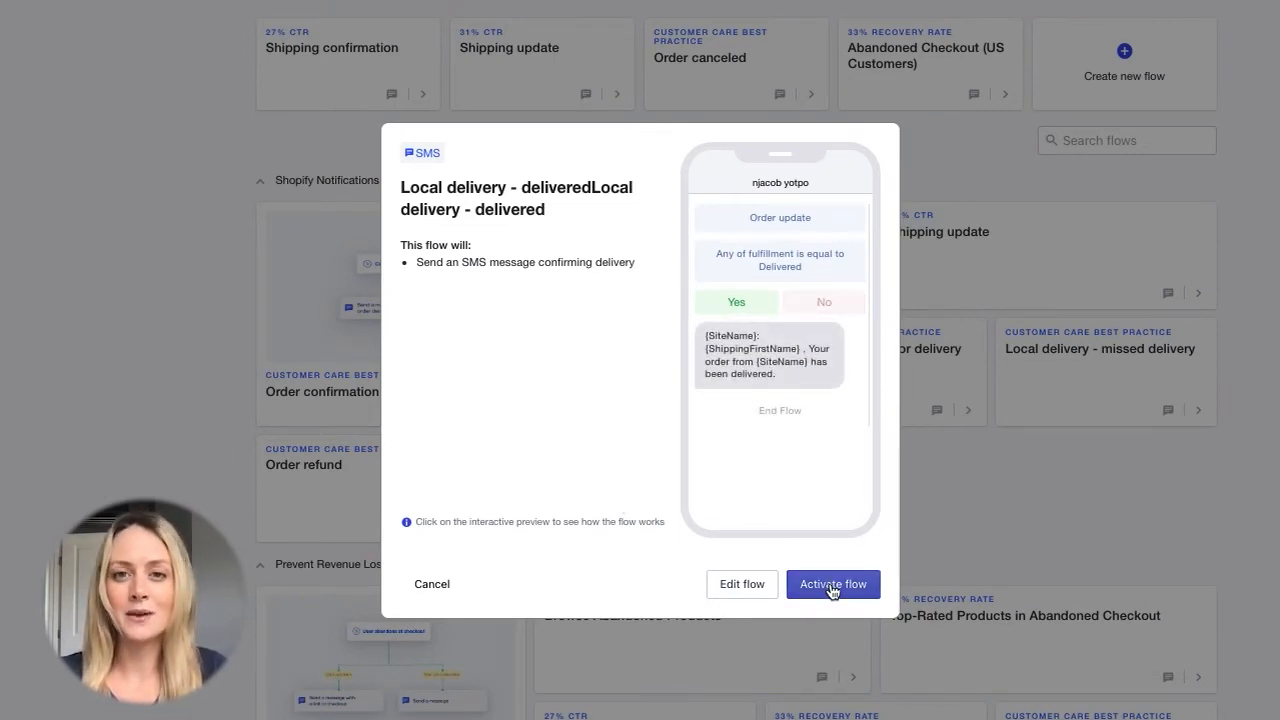
{"action": "left_click", "coordinate": [832, 584]}
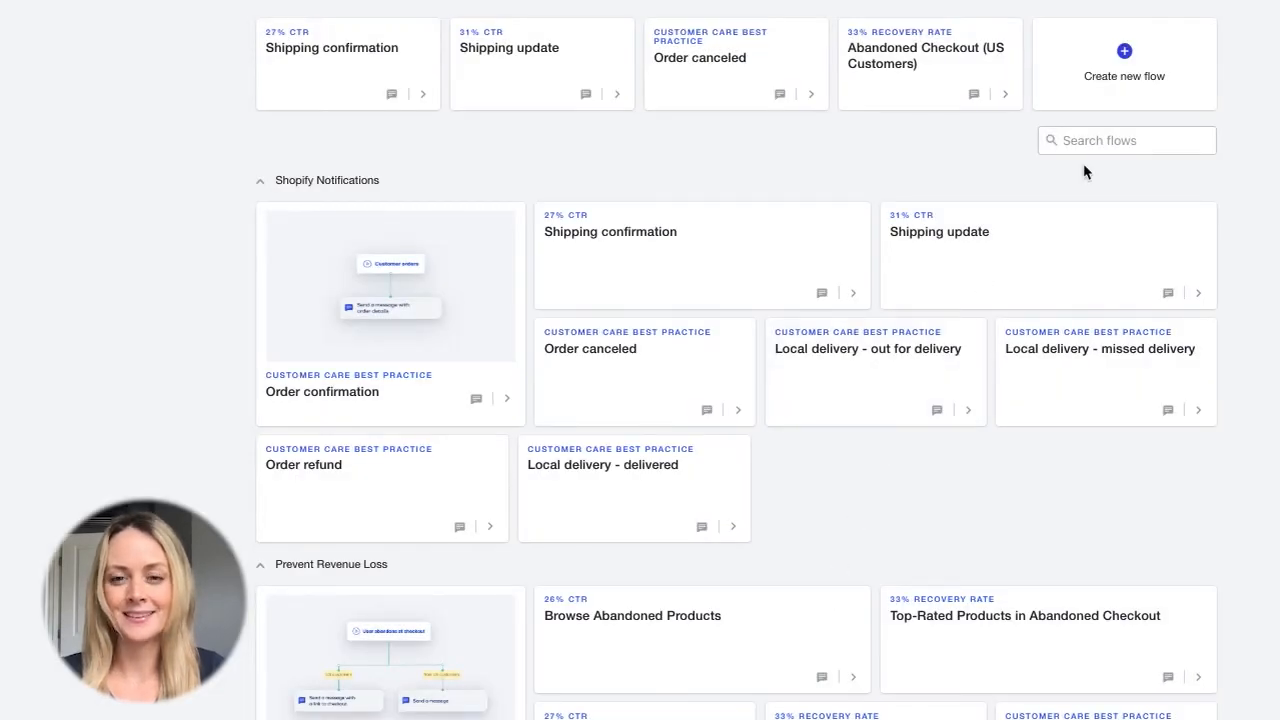
Step: Search 'loyal', preview the VIP Tier congratulation message, and activate Yotpo Loyalty VIP Tier
{"action": "type", "text": "loyalty"}
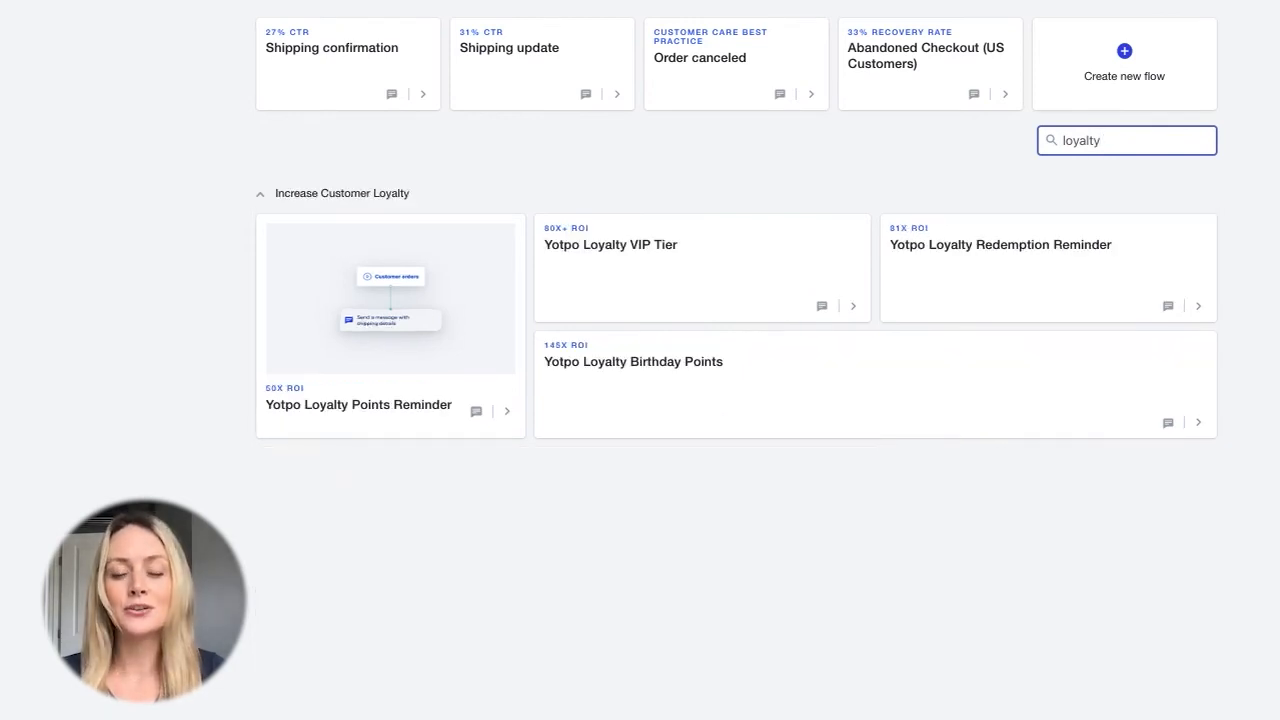
{"action": "mouse_move", "coordinate": [775, 260]}
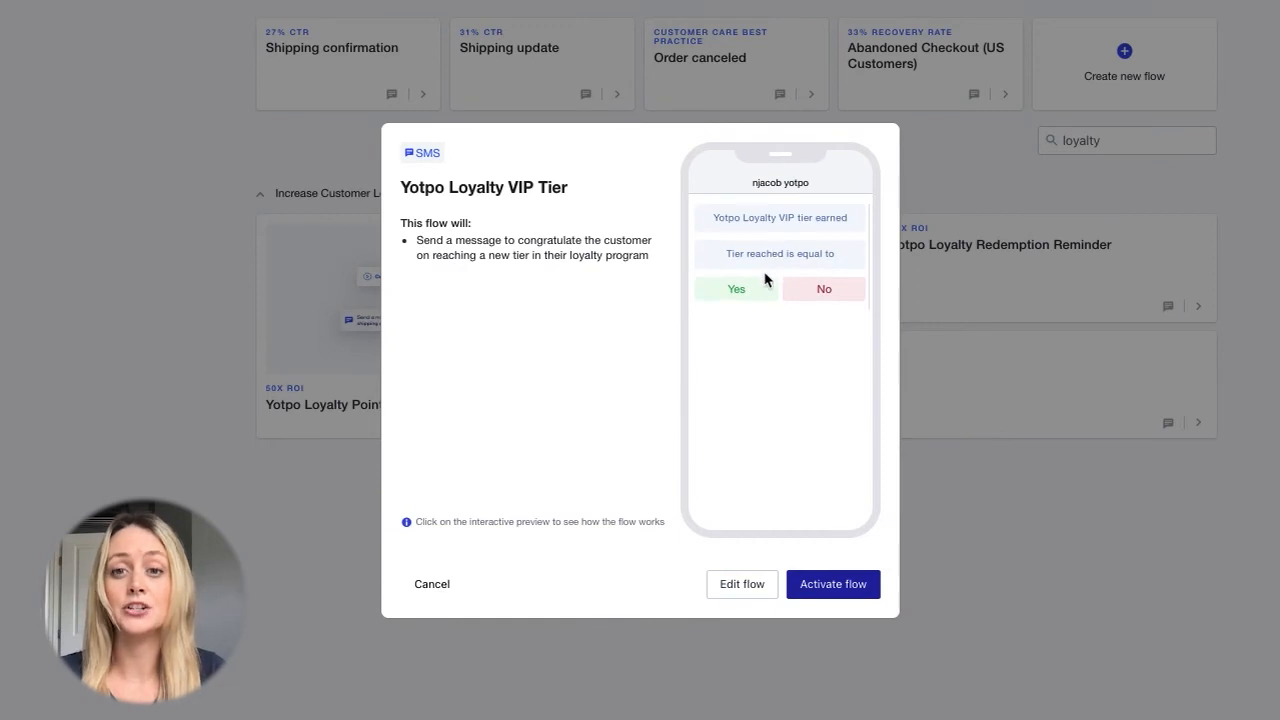
{"action": "left_click", "coordinate": [736, 289]}
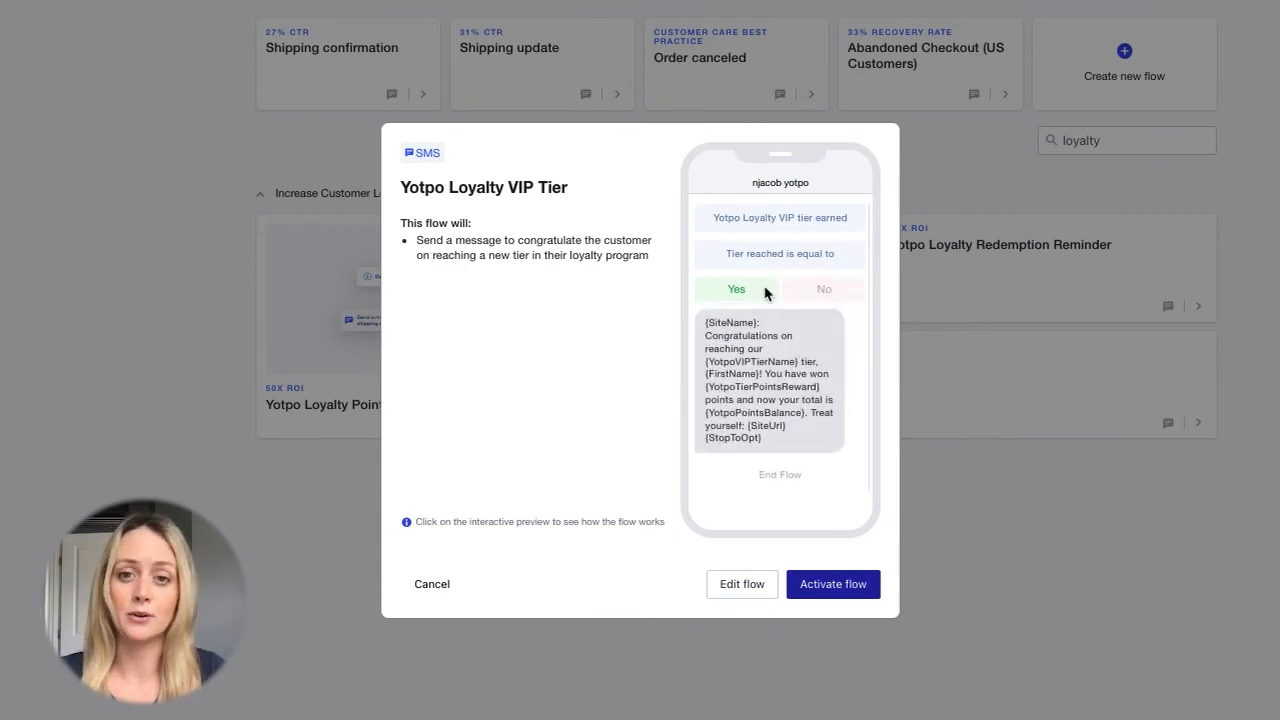
{"action": "mouse_move", "coordinate": [793, 405]}
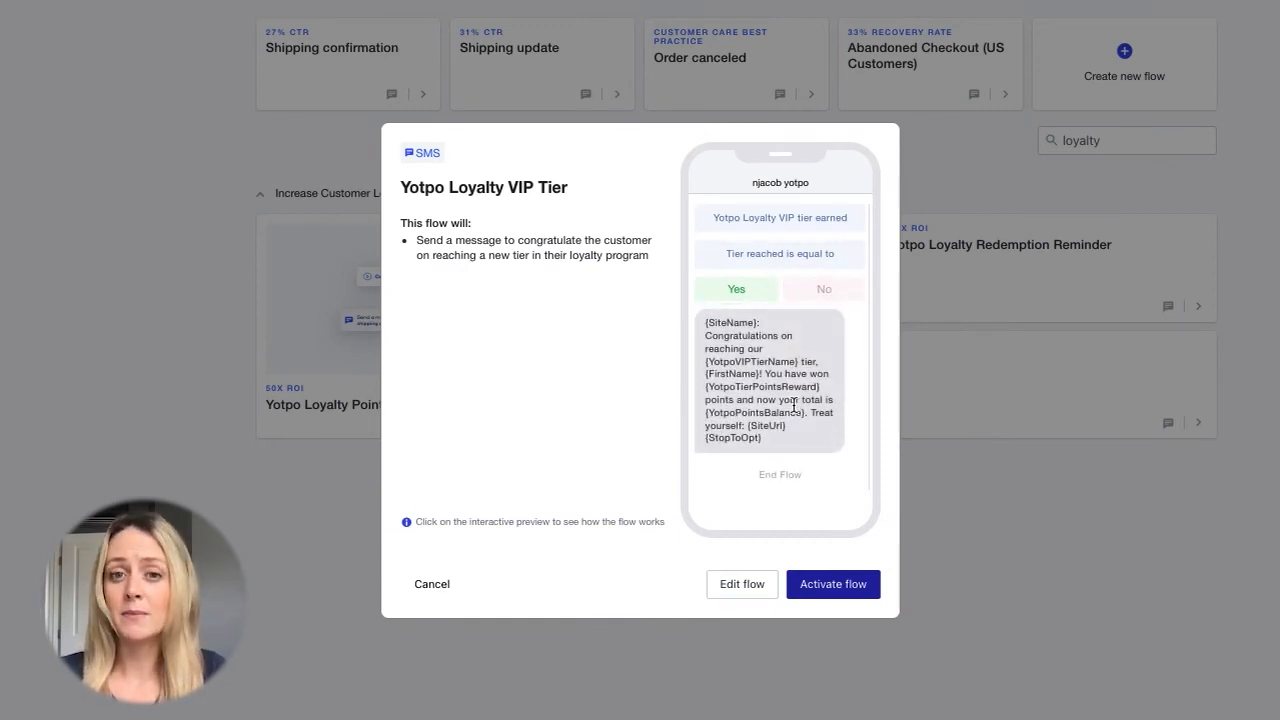
{"action": "mouse_move", "coordinate": [833, 584]}
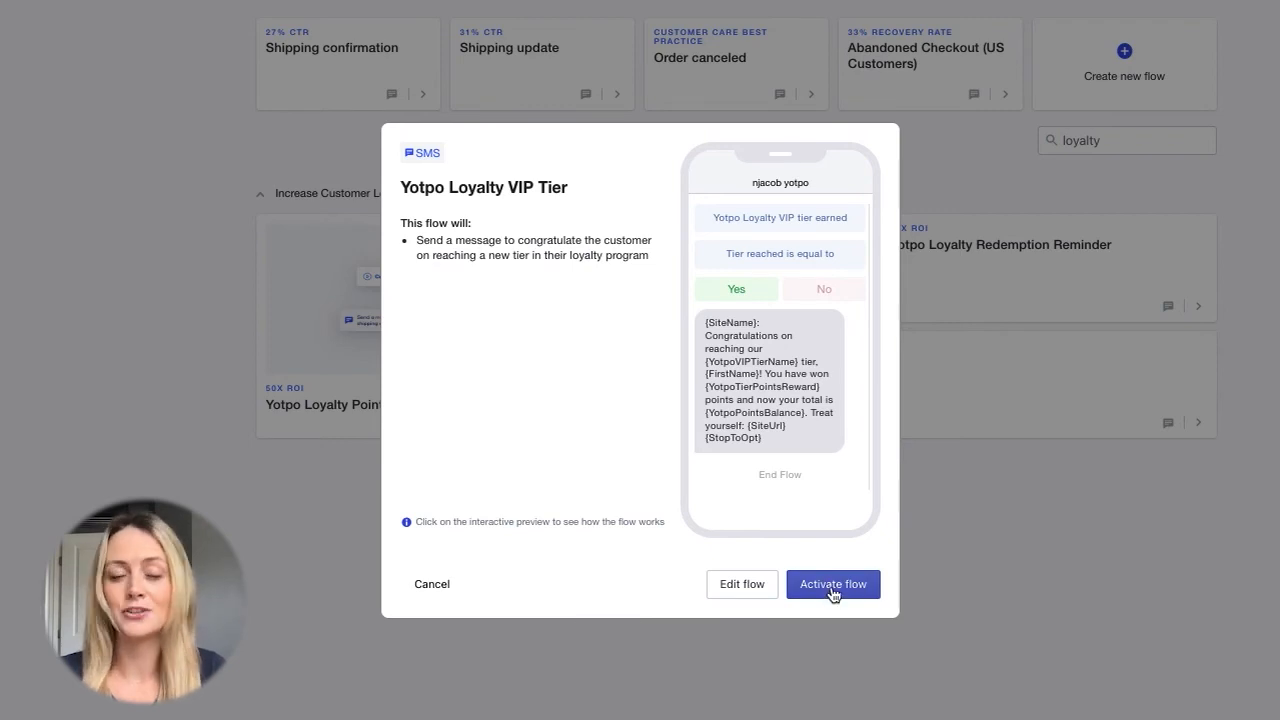
{"action": "left_click", "coordinate": [832, 584]}
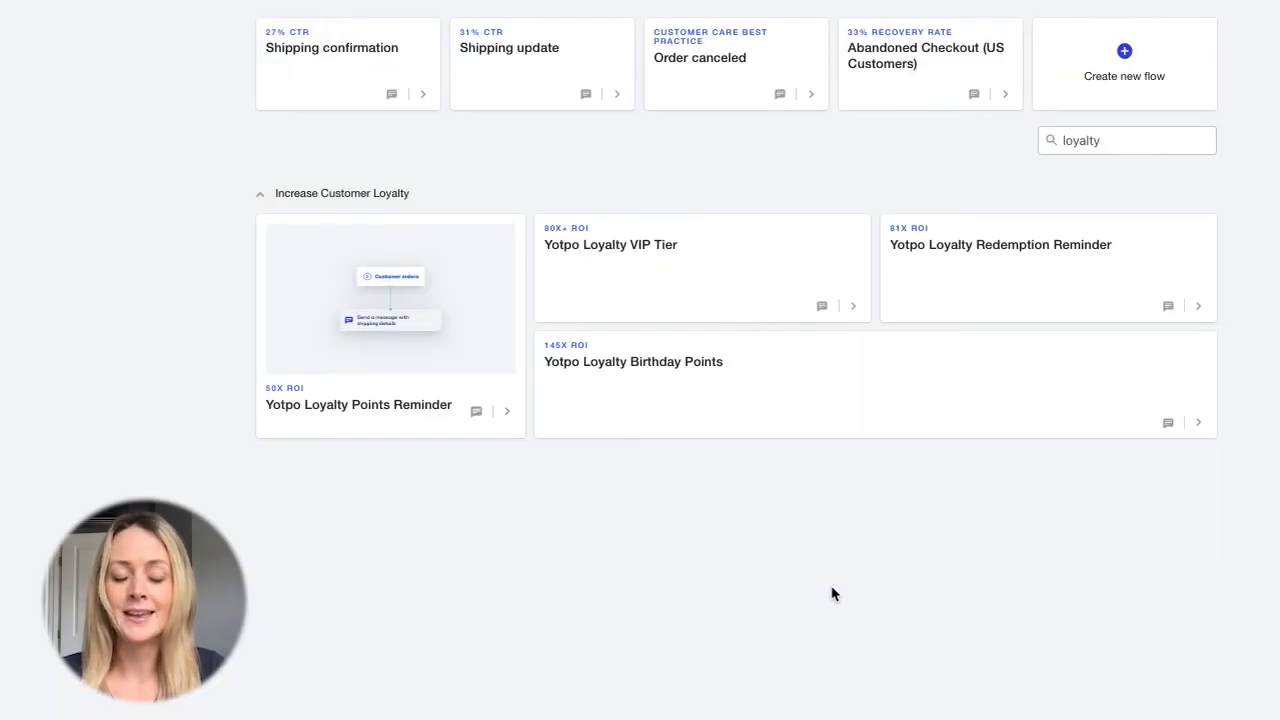
{"action": "mouse_move", "coordinate": [963, 285]}
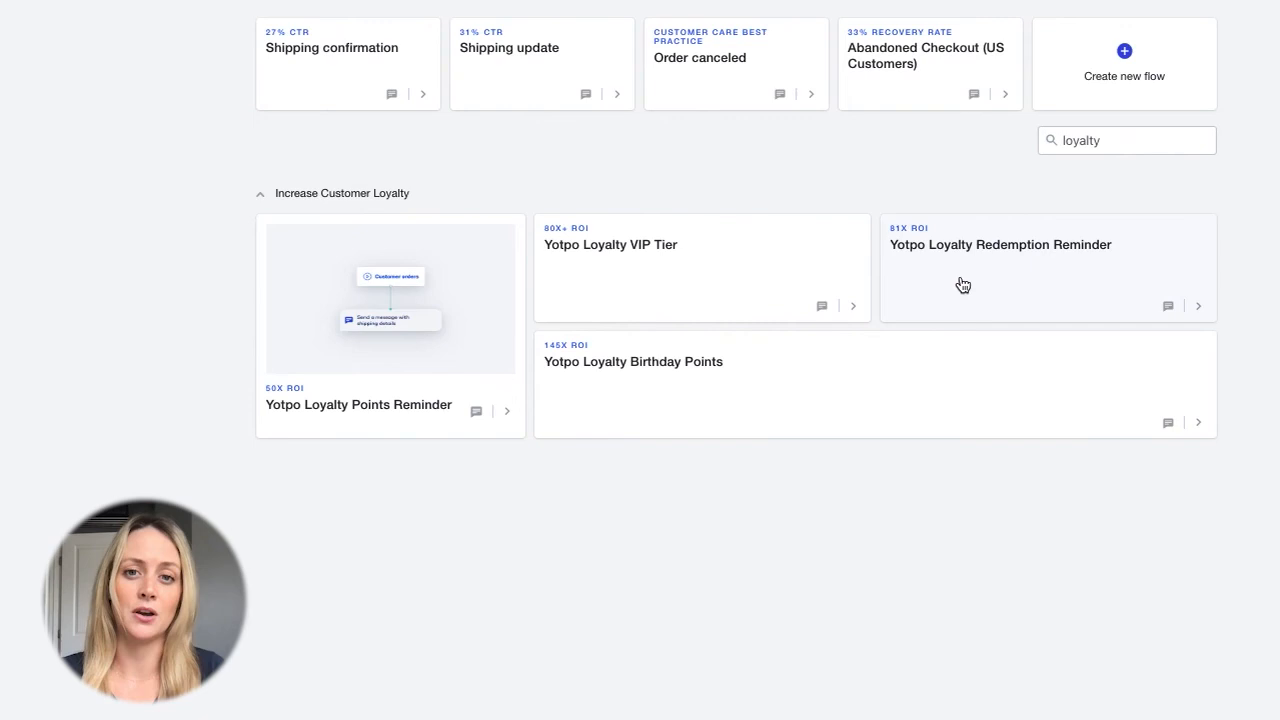
Step: Open the Yotpo Loyalty Redemption Reminder flow details
{"action": "left_click", "coordinate": [1000, 245]}
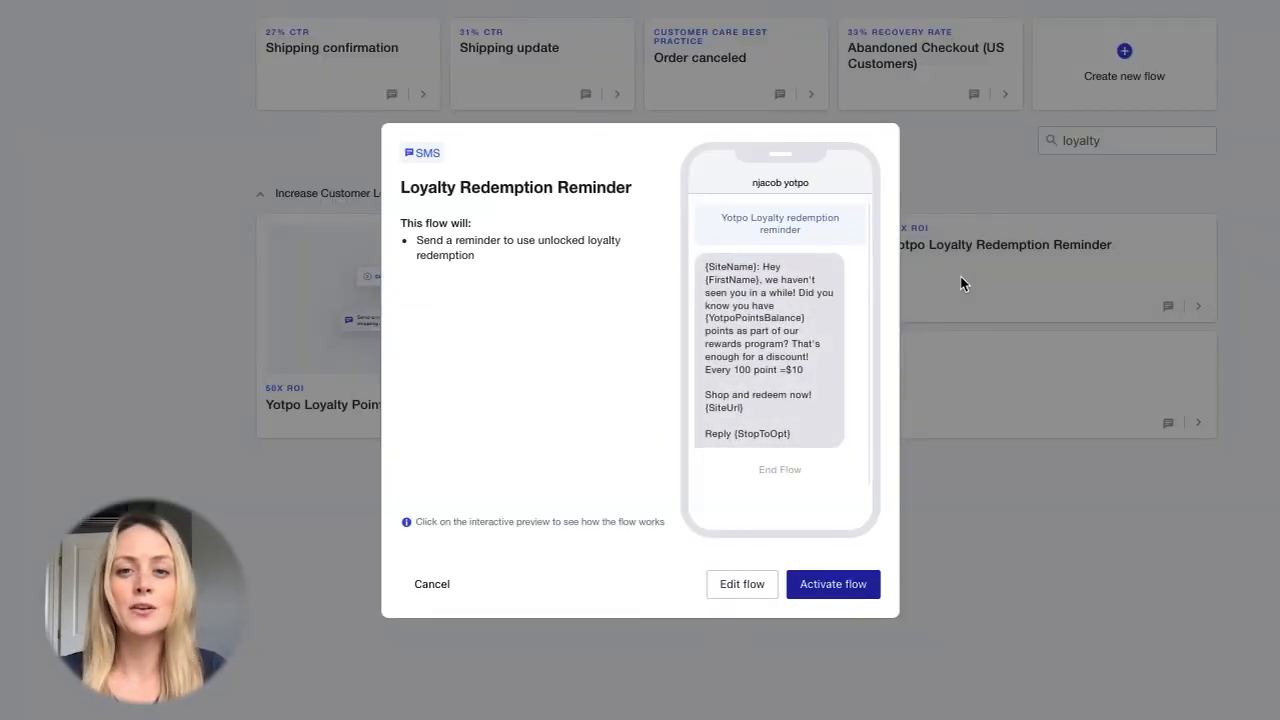